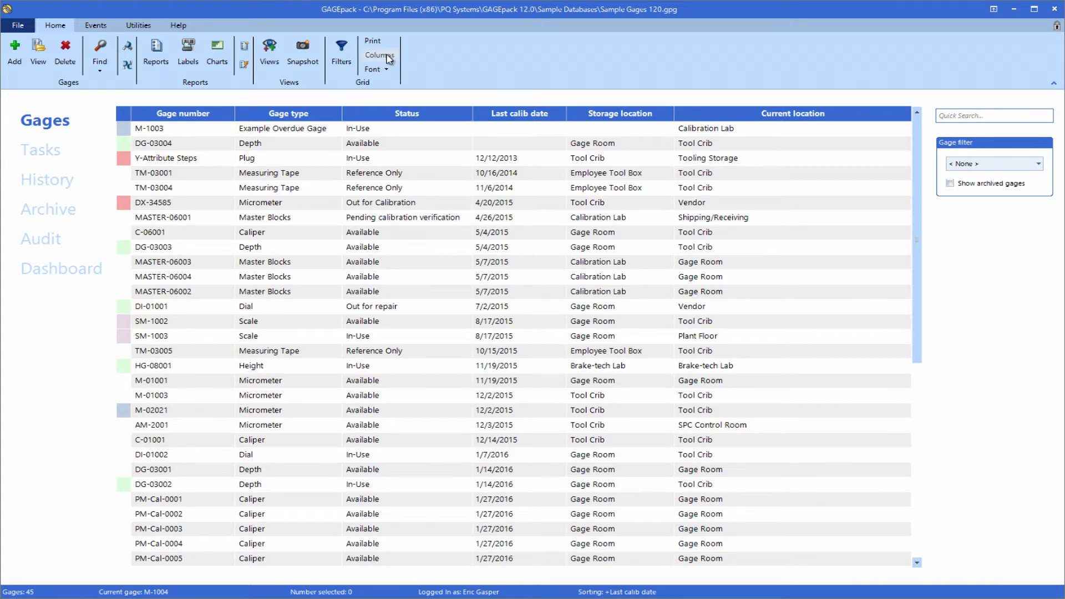
# Step: Add the Calib due date column to the gage list and sort gages by gage number
pyautogui.click(379, 55)
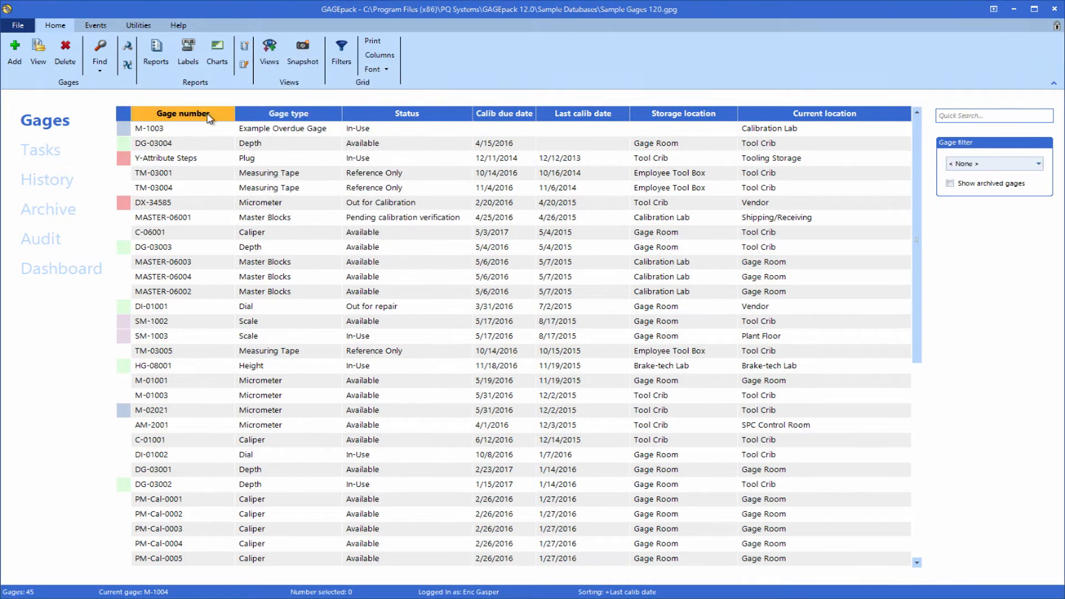
pyautogui.click(288, 113)
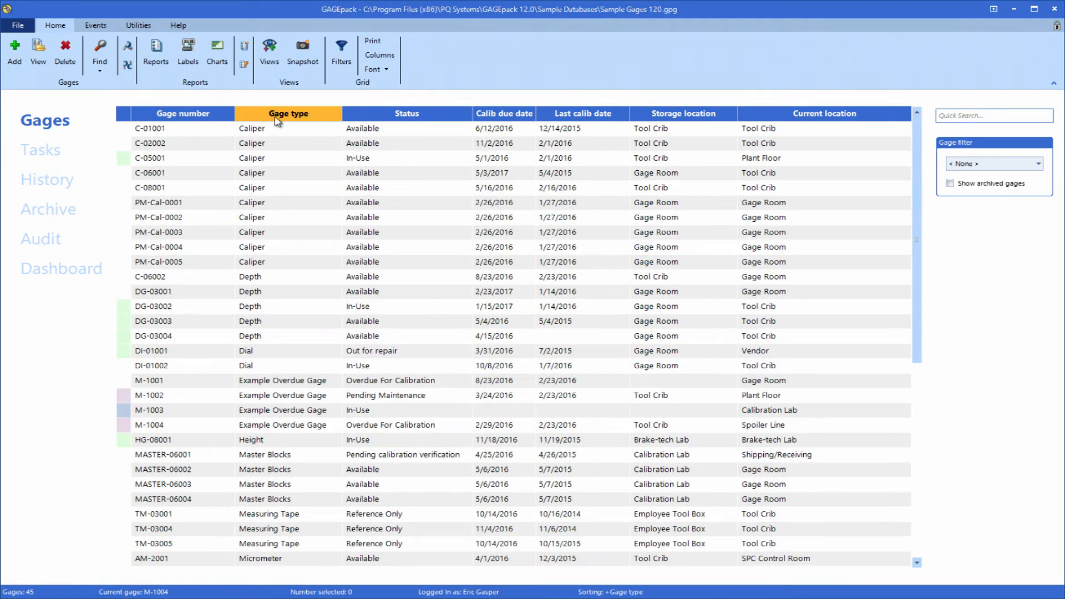
pyautogui.click(182, 113)
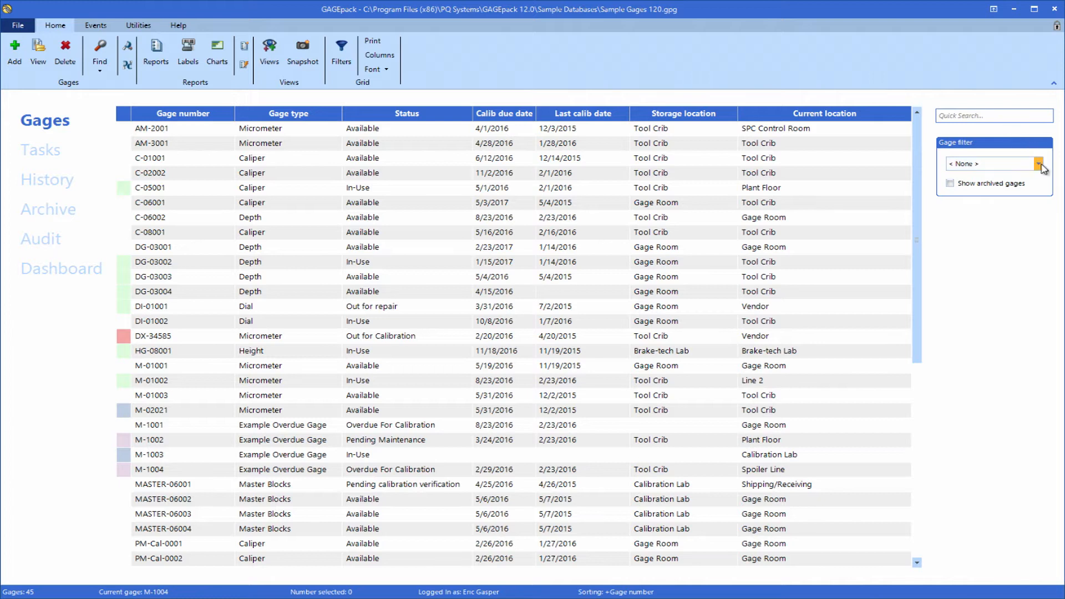
pyautogui.click(1038, 163)
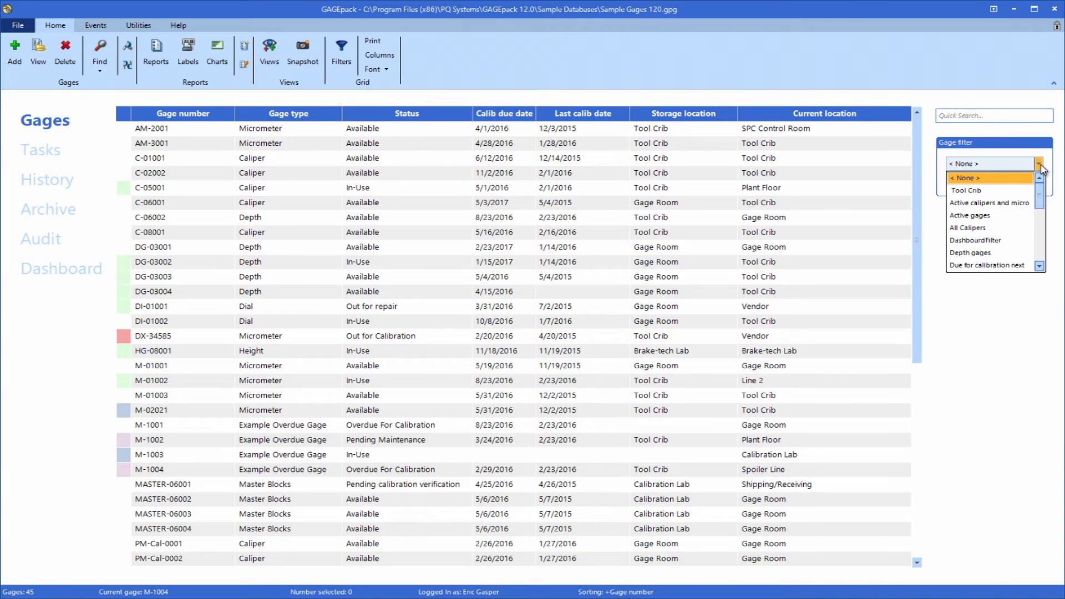
pyautogui.moveTo(989, 191)
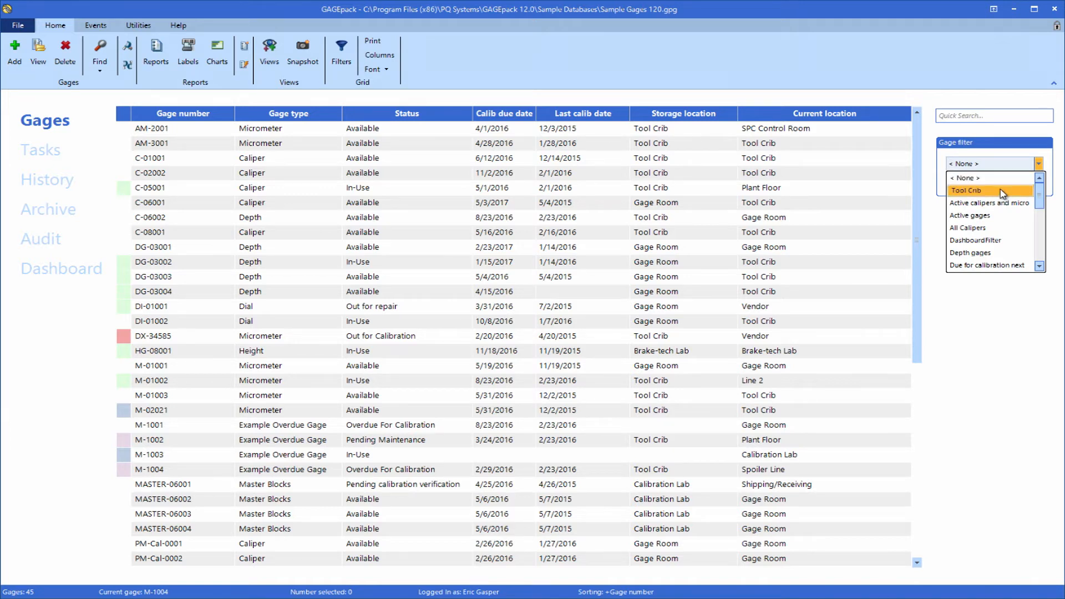
pyautogui.click(986, 191)
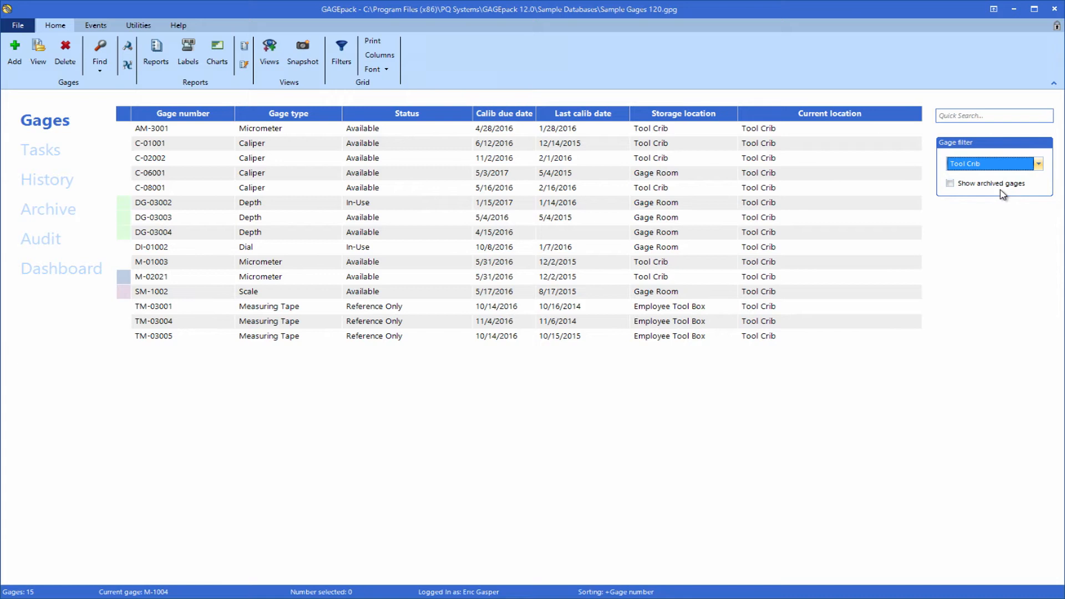
pyautogui.moveTo(136, 456)
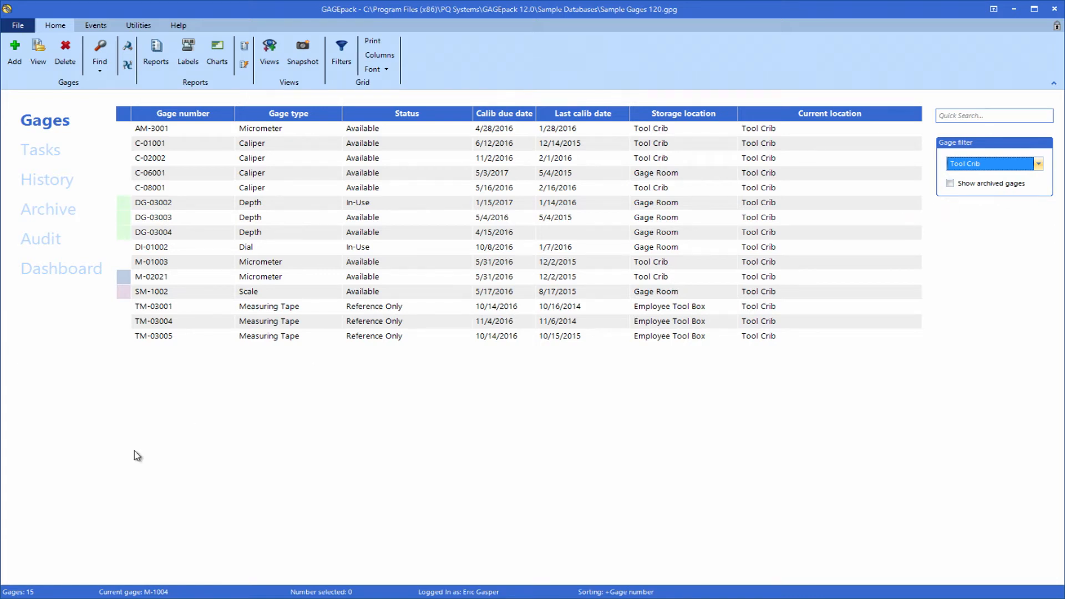
pyautogui.moveTo(38, 598)
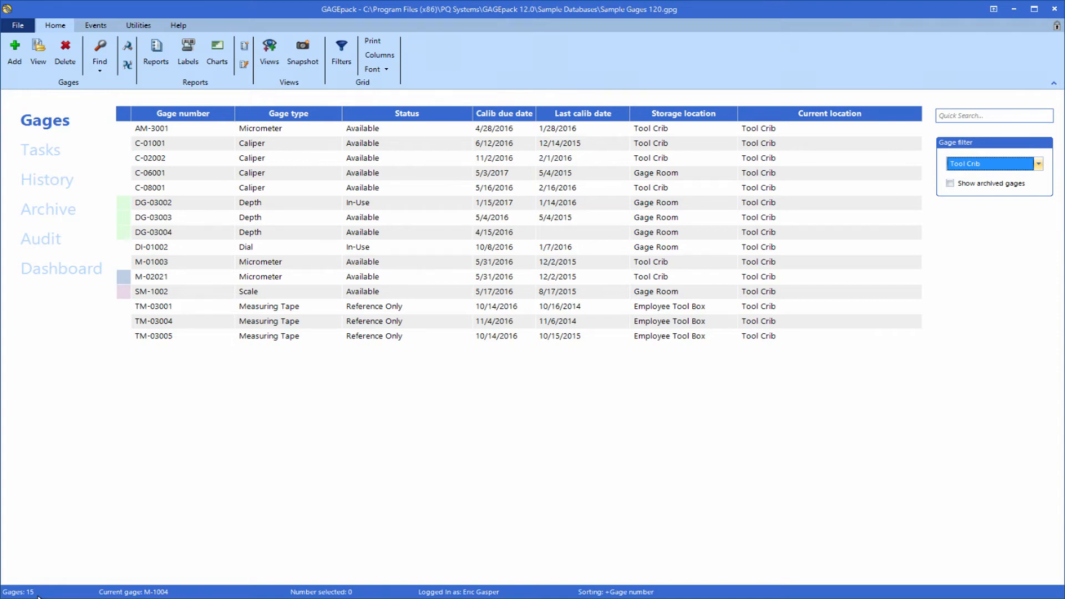
pyautogui.moveTo(412, 433)
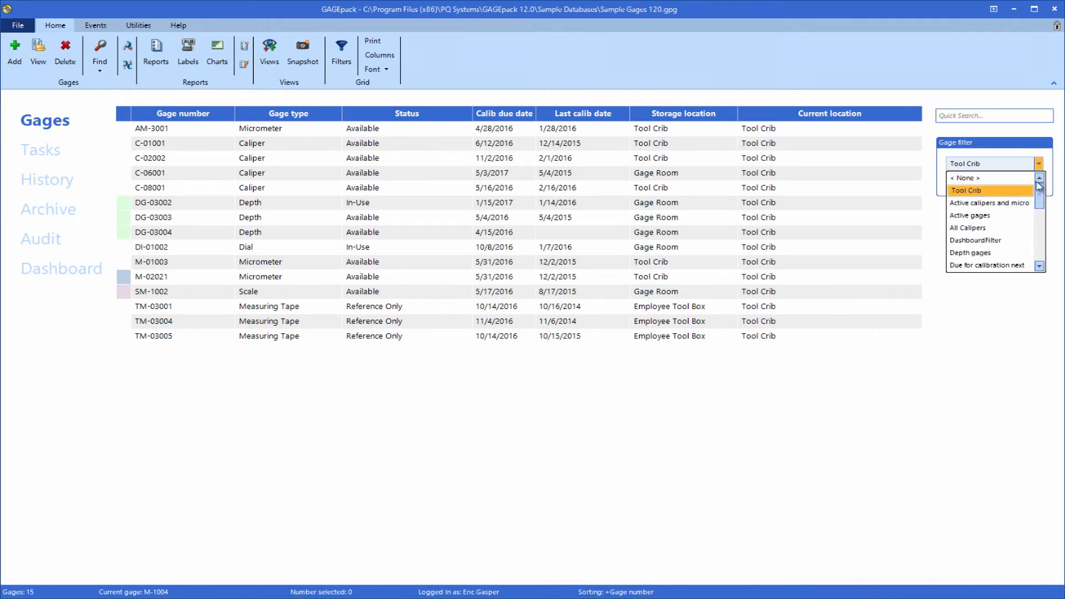
pyautogui.click(962, 178)
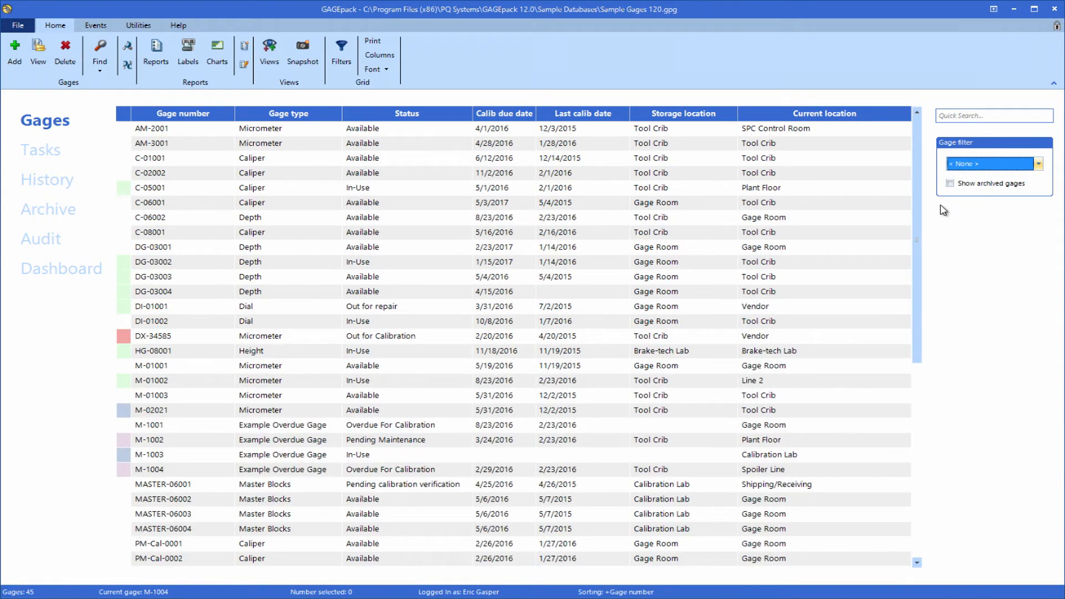
pyautogui.moveTo(511, 147)
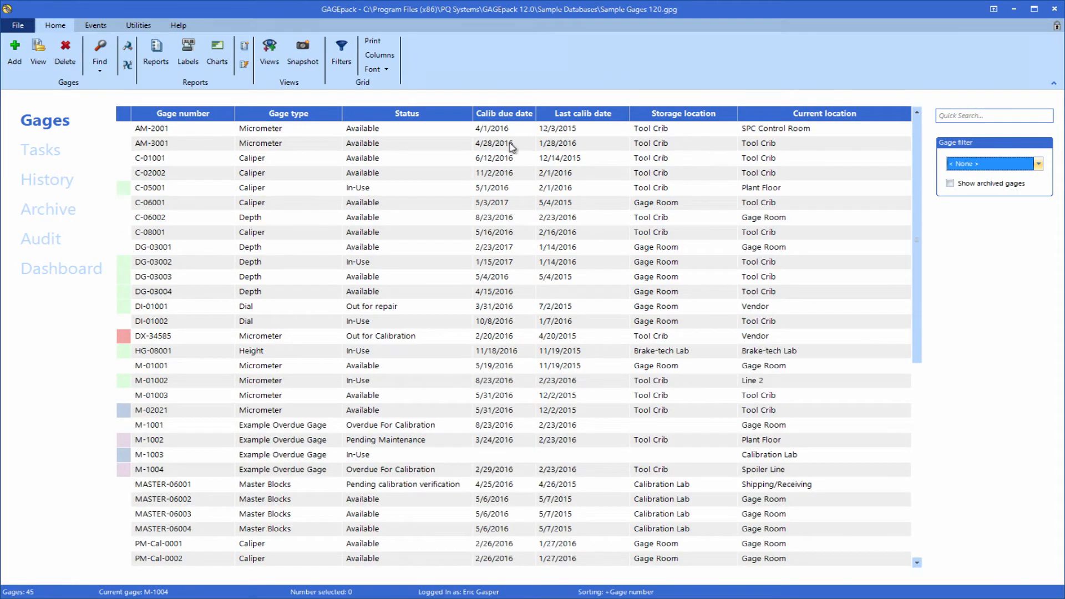
# Step: Open gage C-01001's card and scroll through its History tab's calibration and maintenance events
pyautogui.click(182, 158)
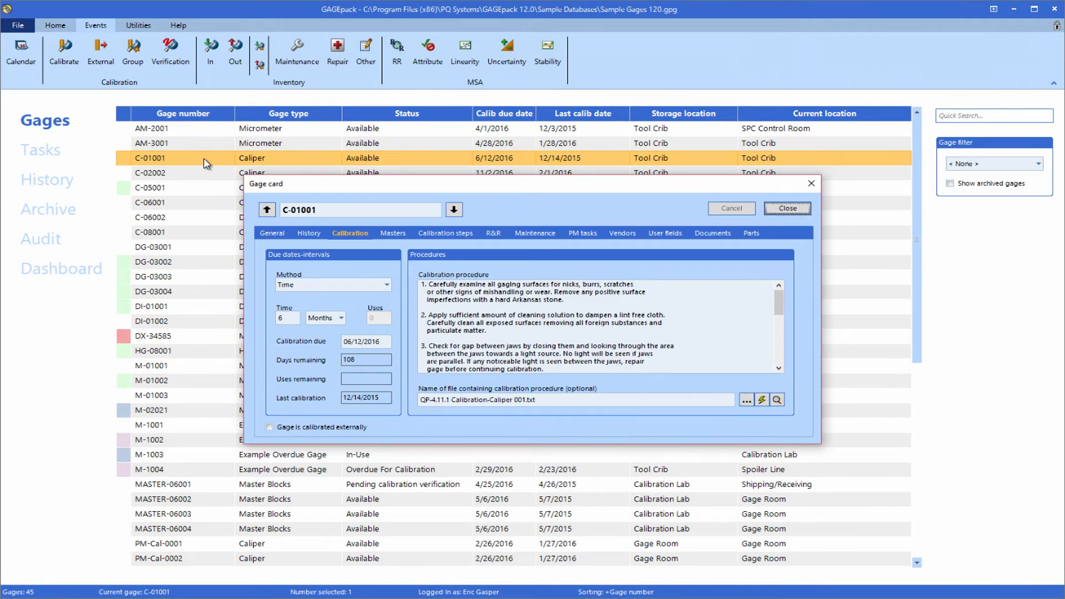
pyautogui.click(272, 233)
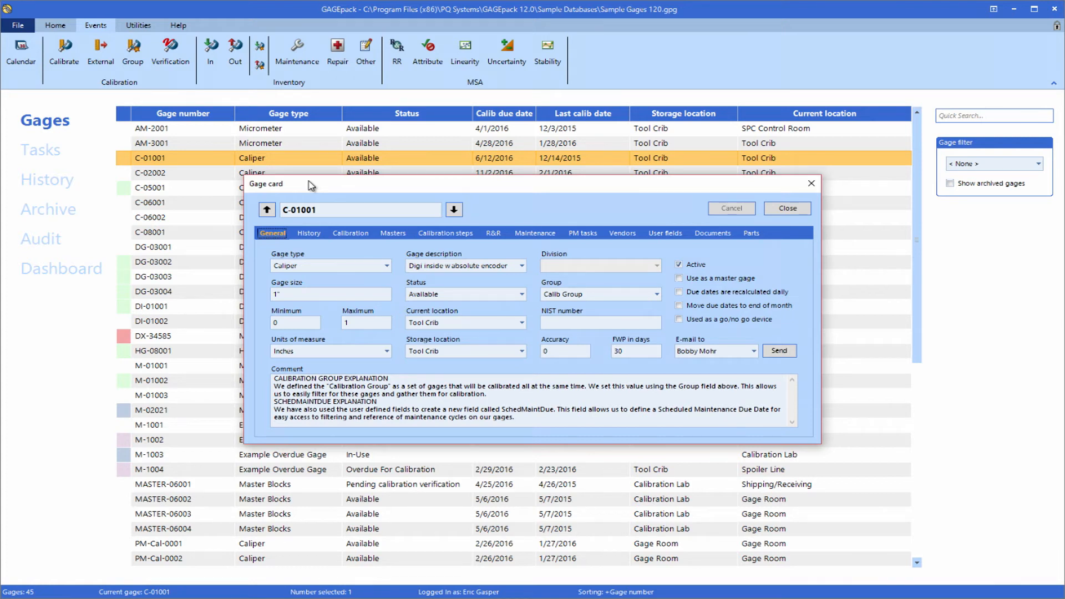
pyautogui.click(307, 233)
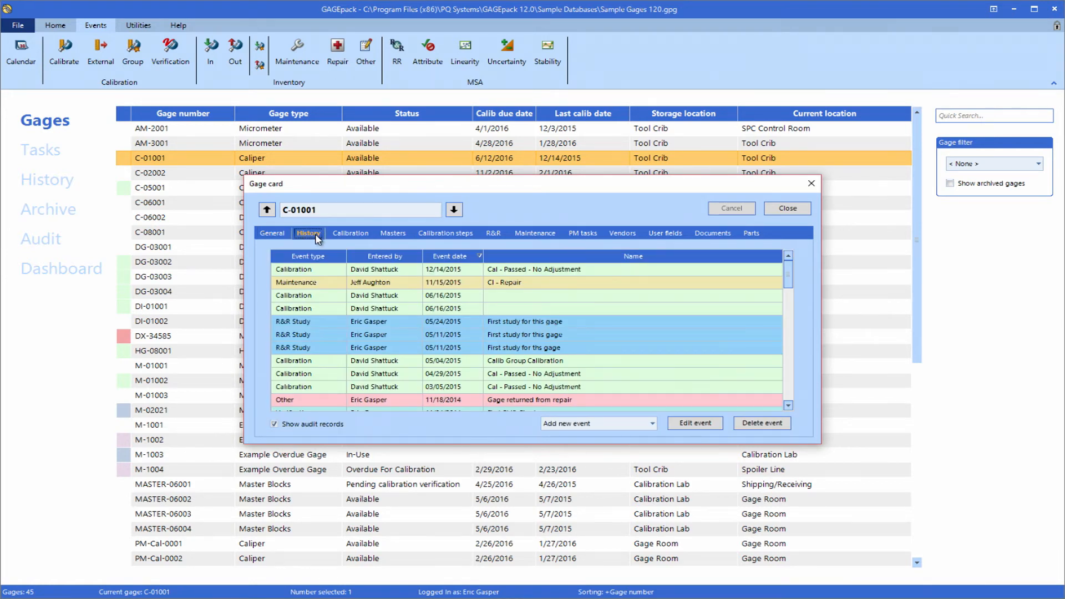
pyautogui.moveTo(790, 278)
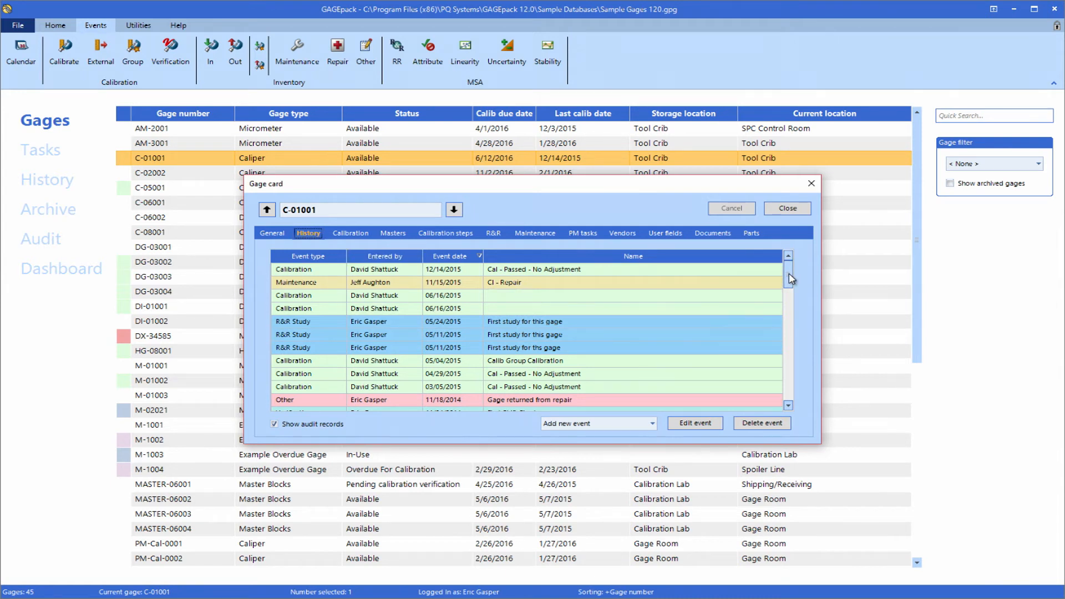
pyautogui.scroll(-3)
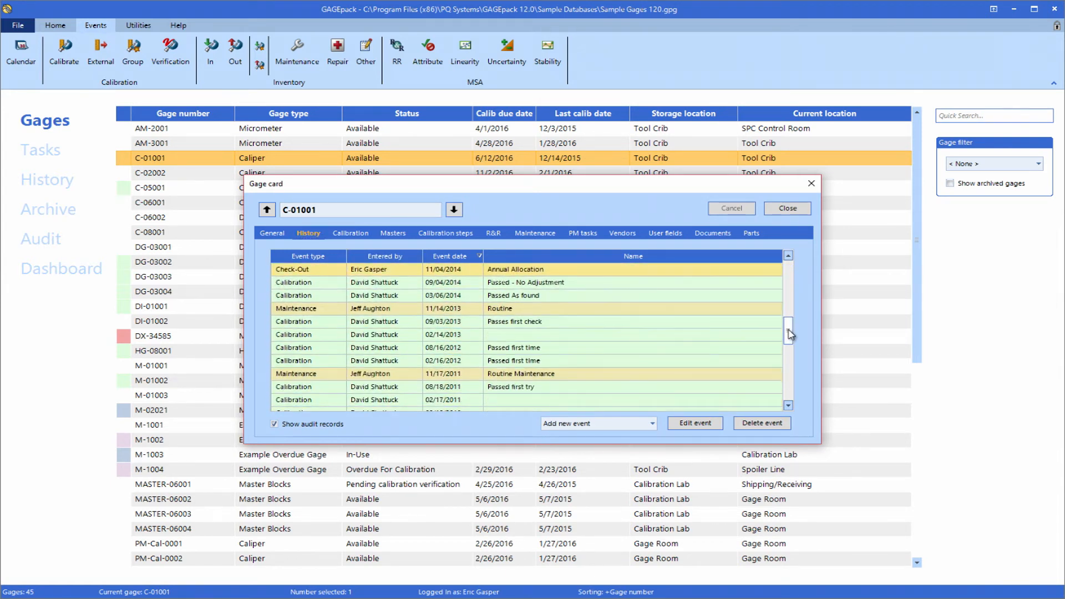
pyautogui.scroll(-3)
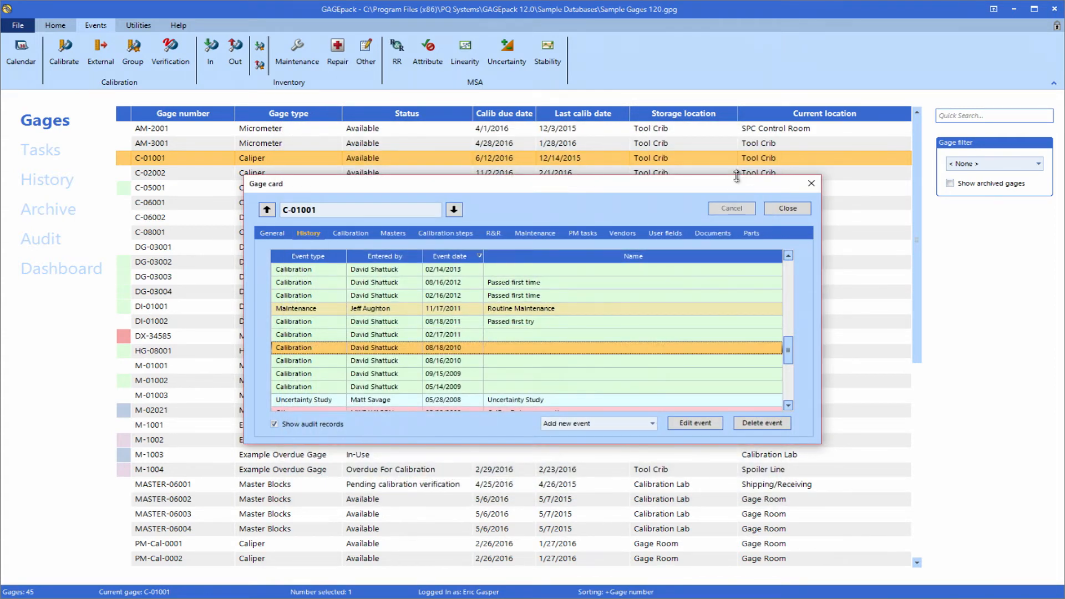
pyautogui.moveTo(480, 214)
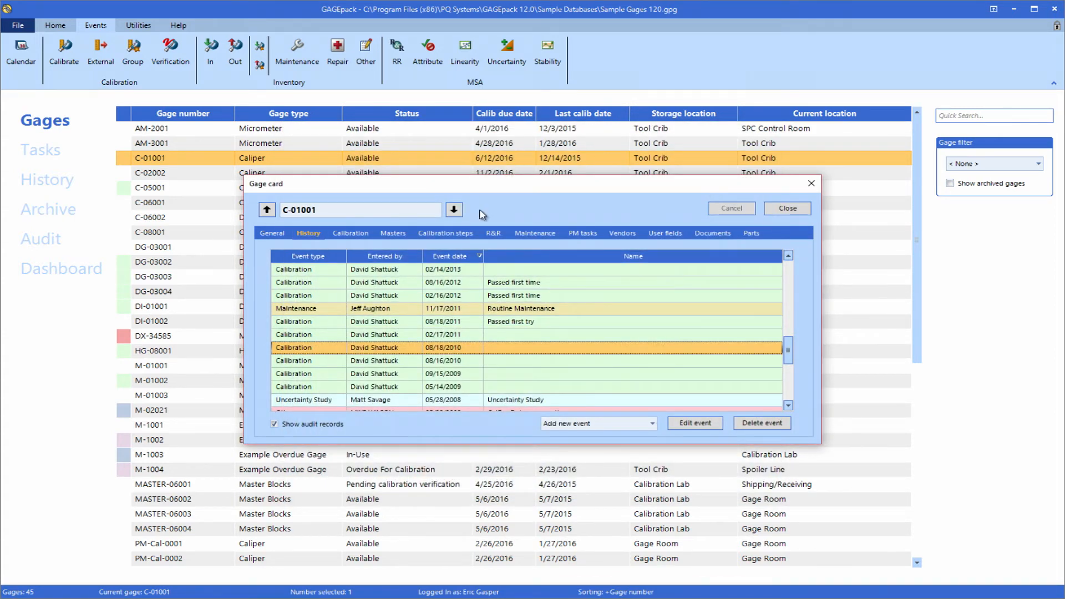
# Step: Check C-01001's Calibration tab, keeping the Time interval method, then close the card
pyautogui.click(350, 233)
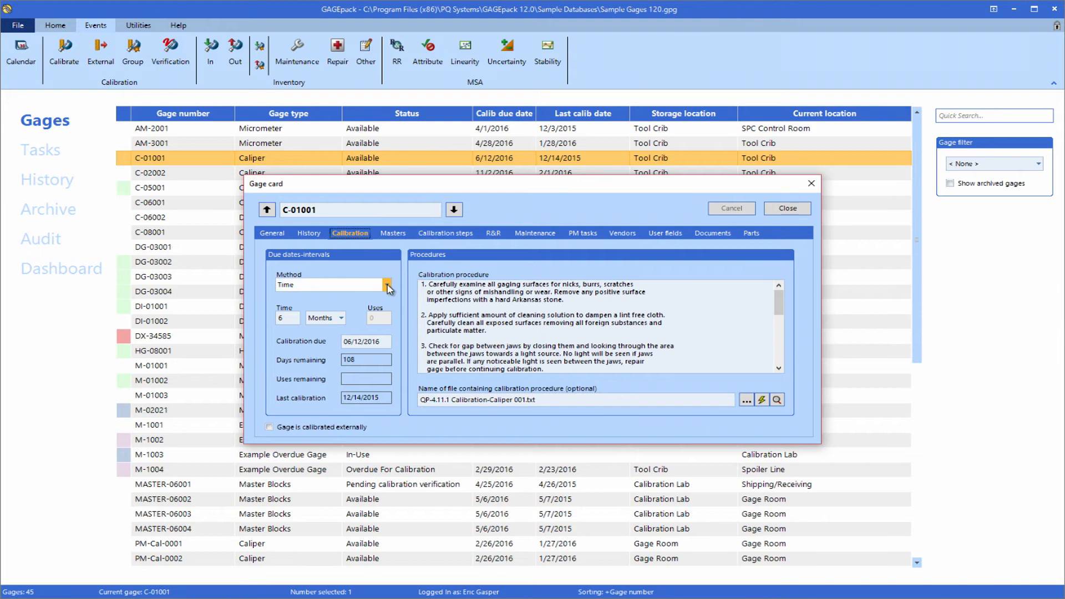
pyautogui.click(387, 284)
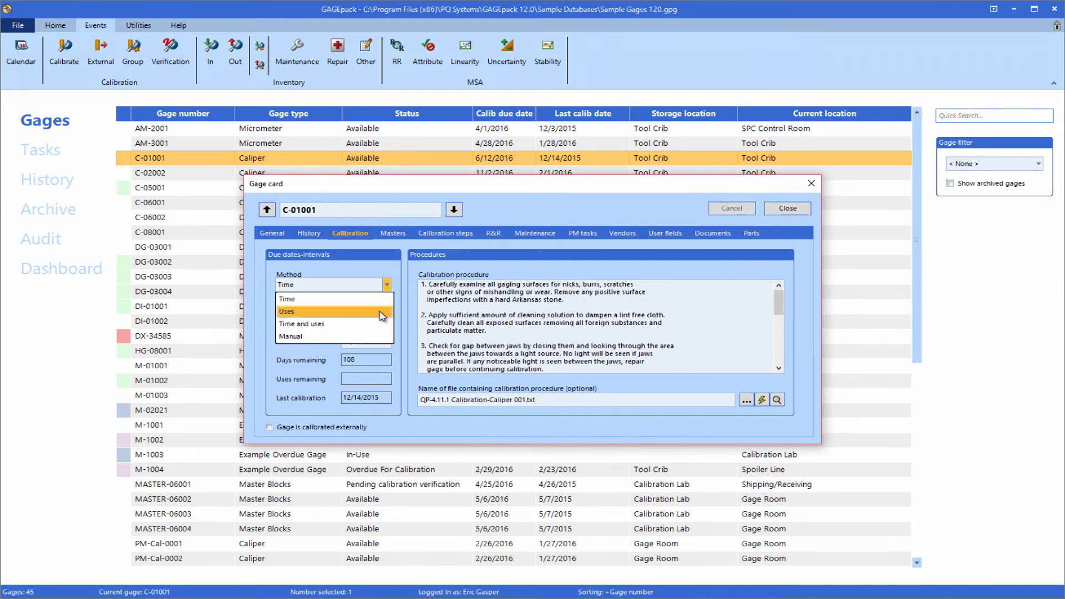
pyautogui.moveTo(372, 324)
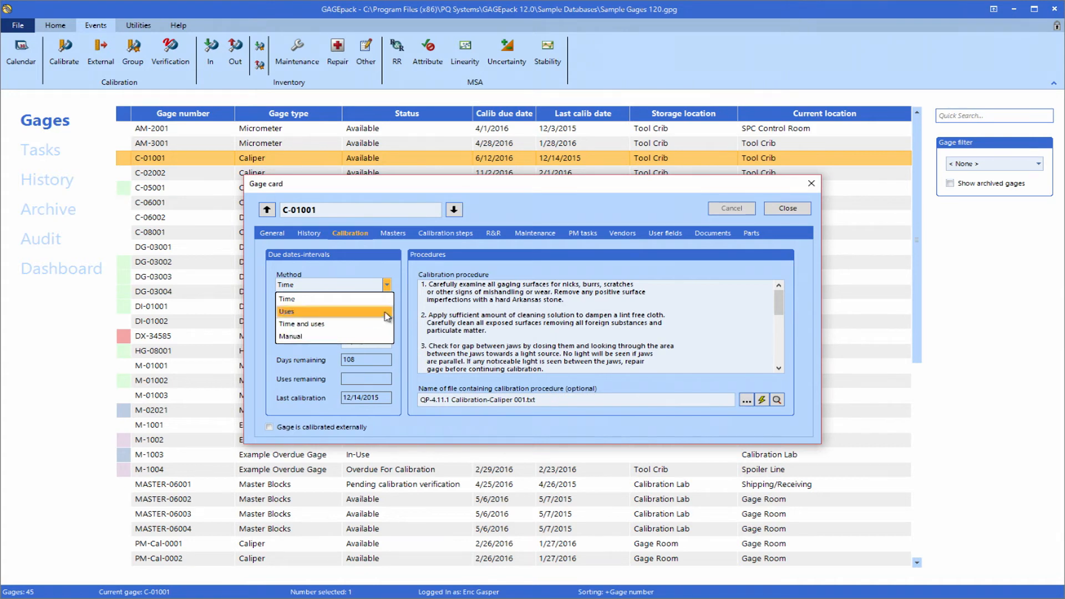
pyautogui.click(287, 299)
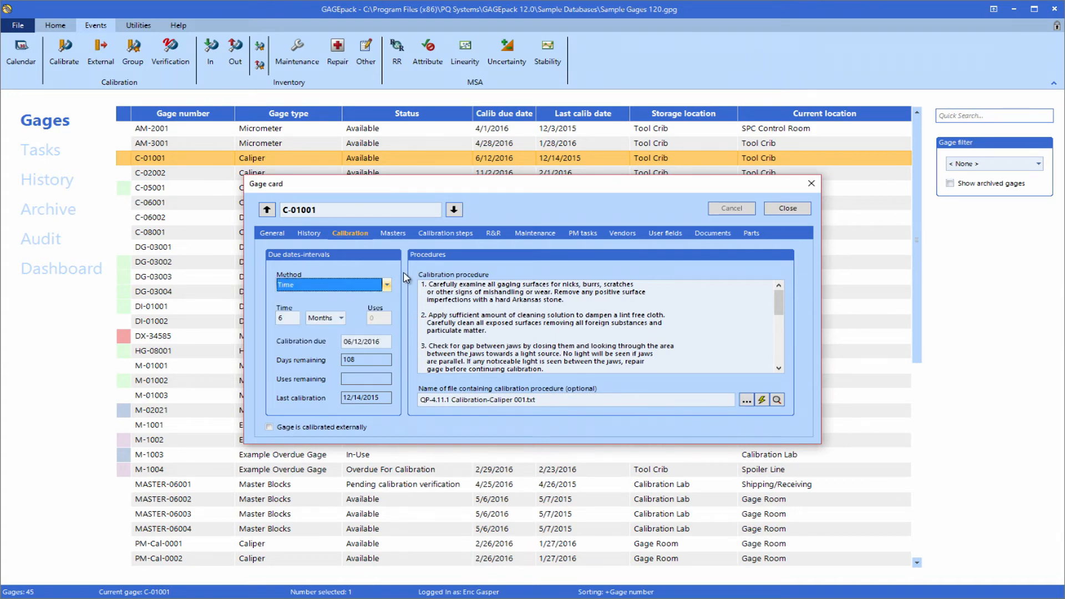
pyautogui.moveTo(485, 282)
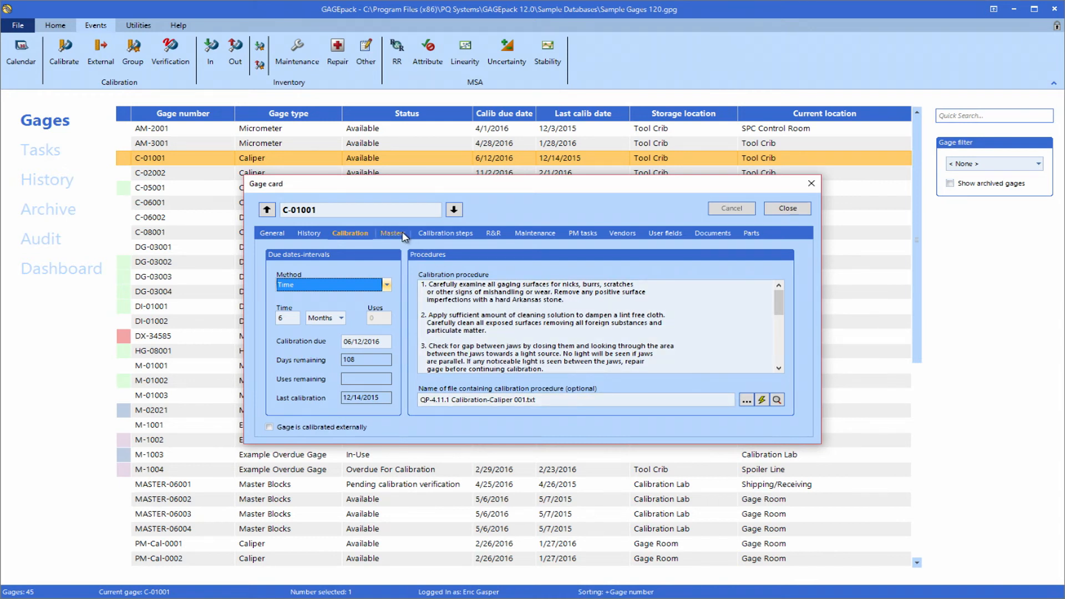
pyautogui.moveTo(750, 233)
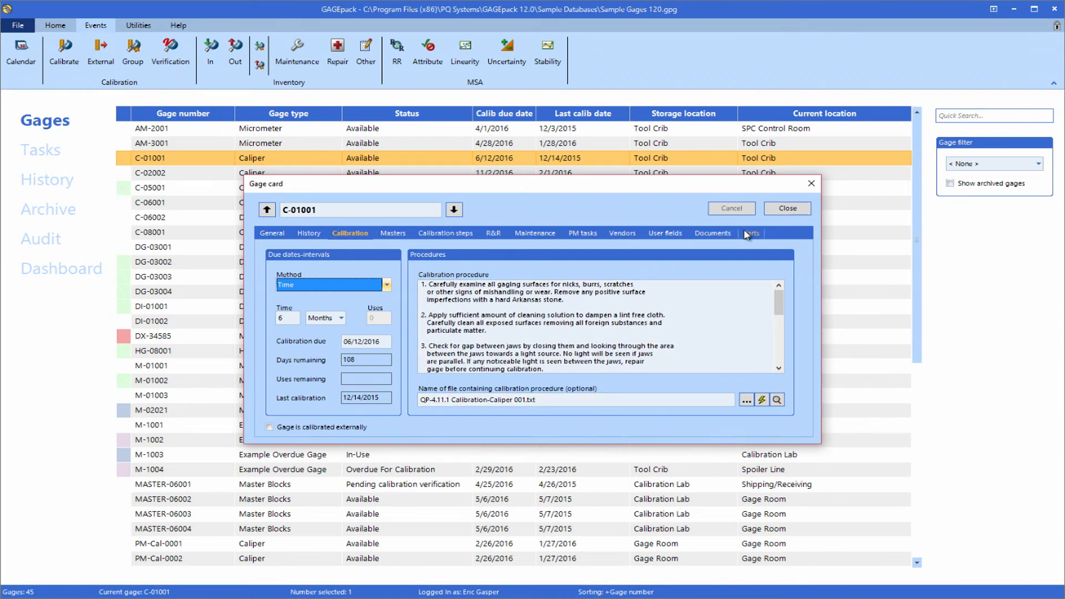
pyautogui.click(786, 208)
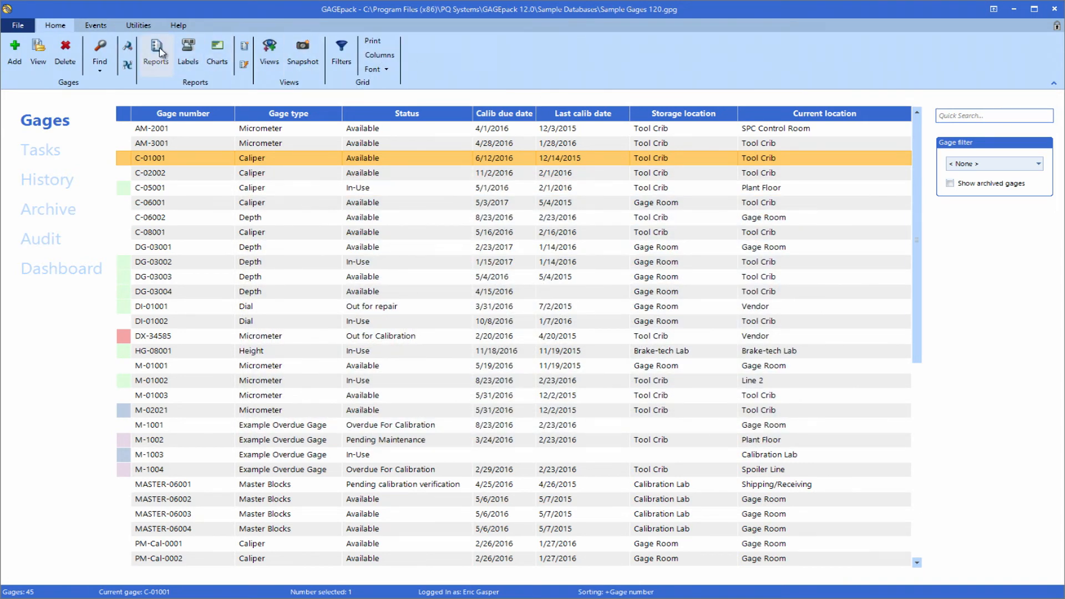
# Step: Open Reports and select the 'Due for calibration; per number' report
pyautogui.click(155, 51)
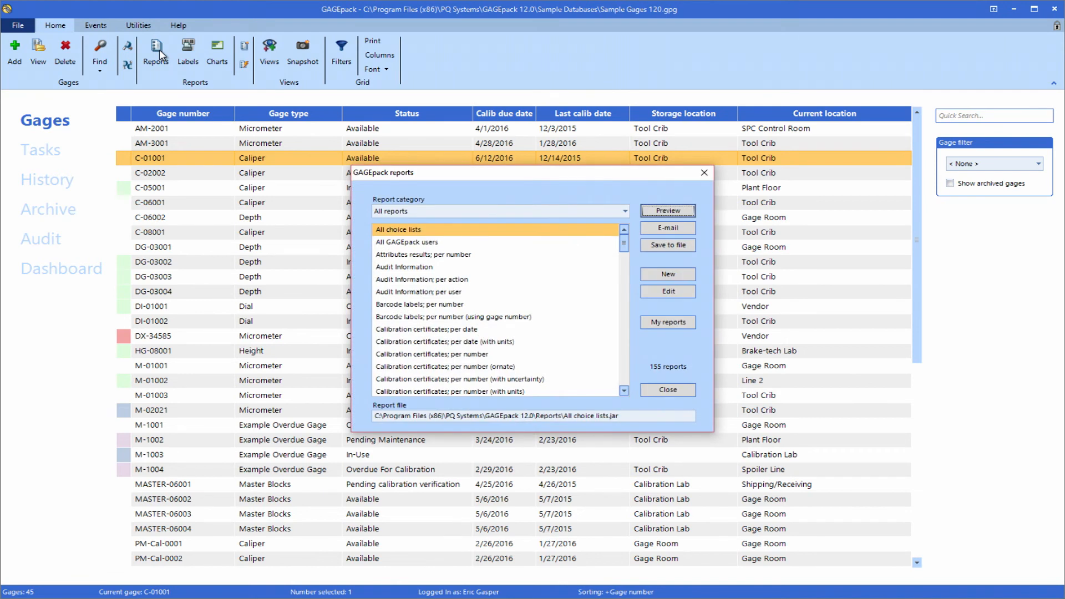
pyautogui.moveTo(625, 251)
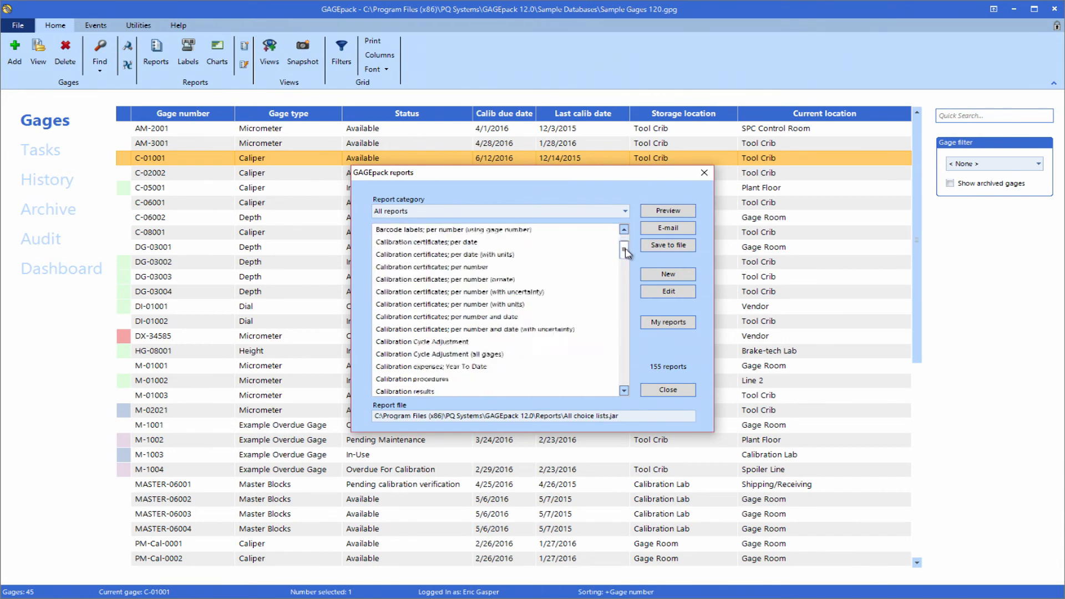
pyautogui.click(623, 265)
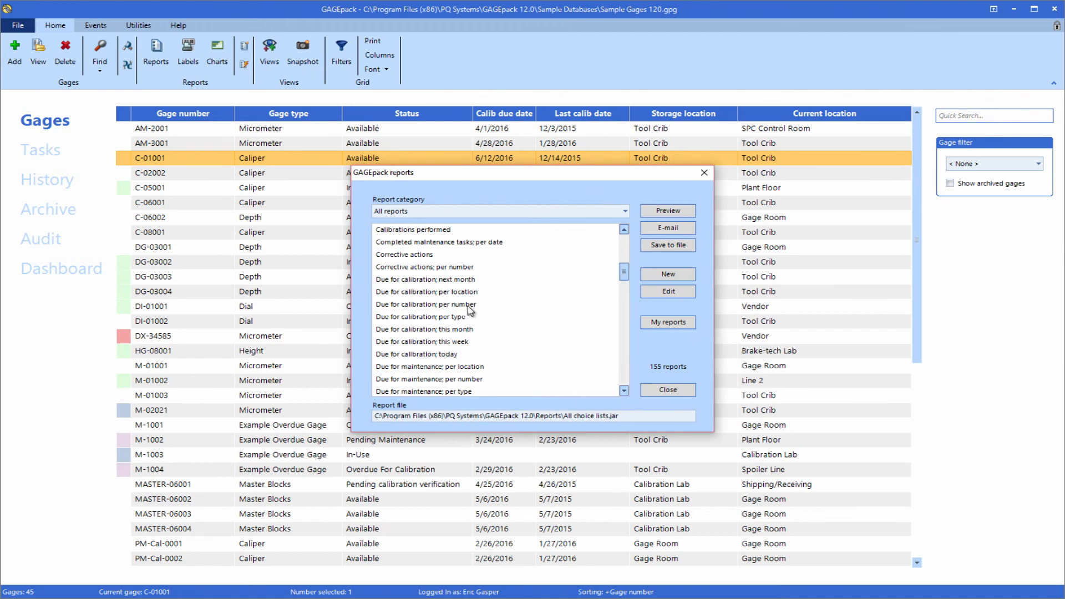
pyautogui.doubleClick(427, 305)
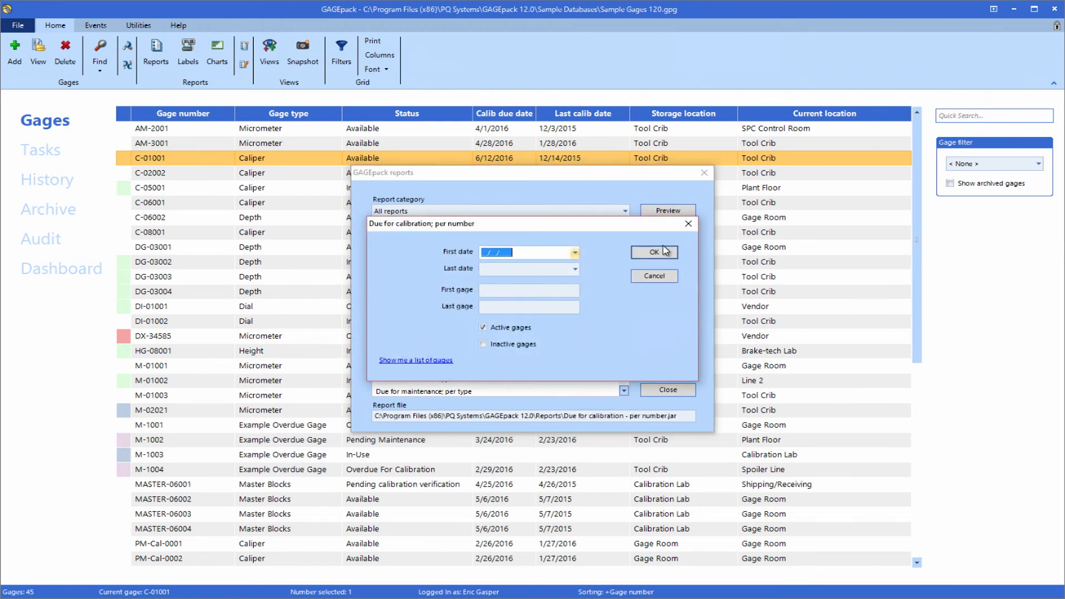
# Step: Run the report with default date and gage ranges and maximize its preview
pyautogui.click(651, 252)
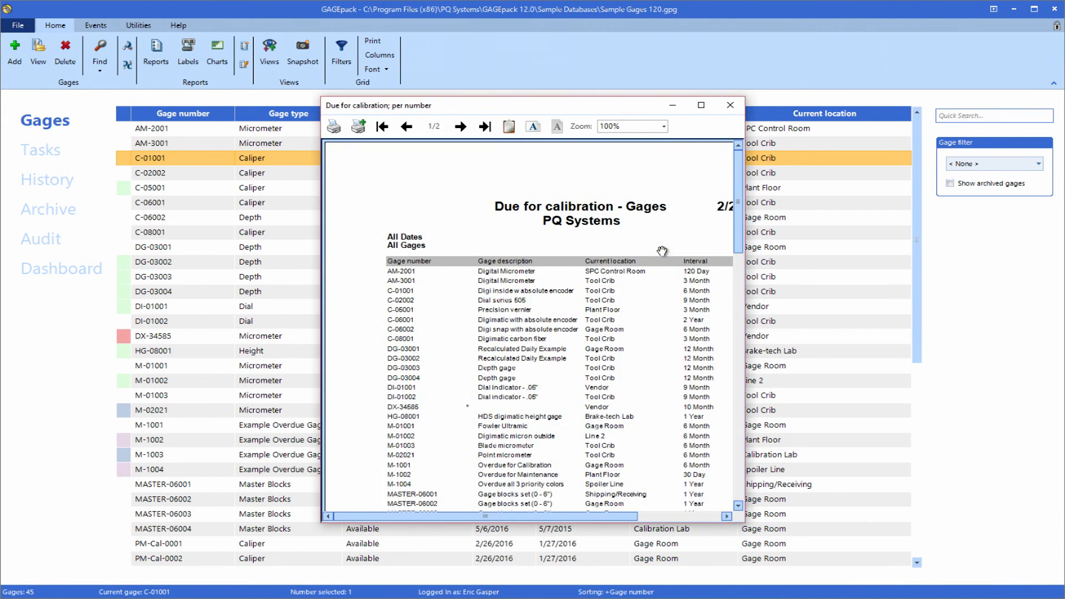
pyautogui.click(700, 105)
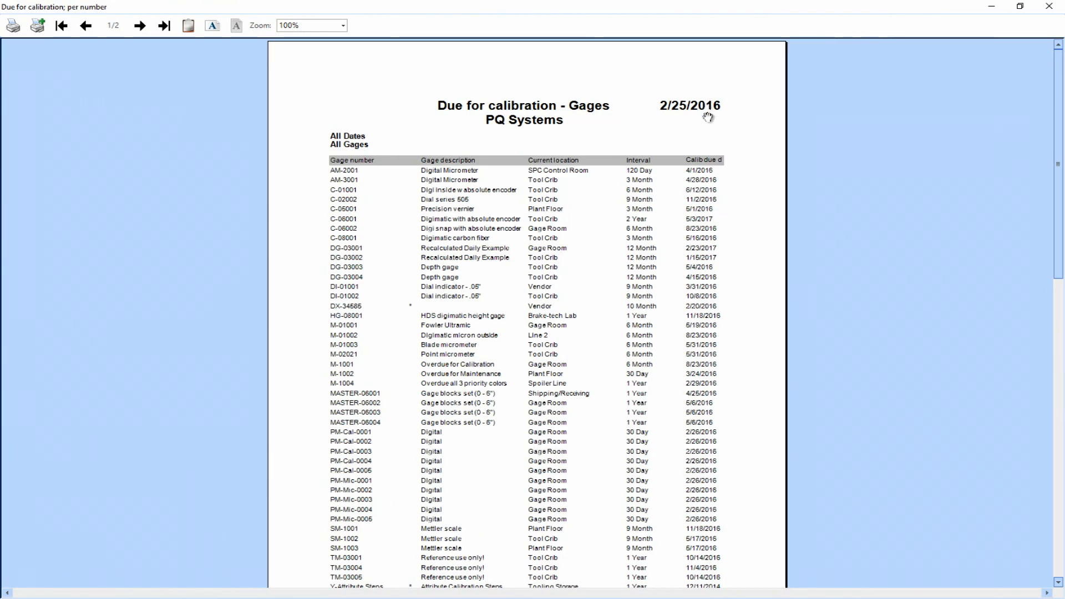
pyautogui.moveTo(708, 145)
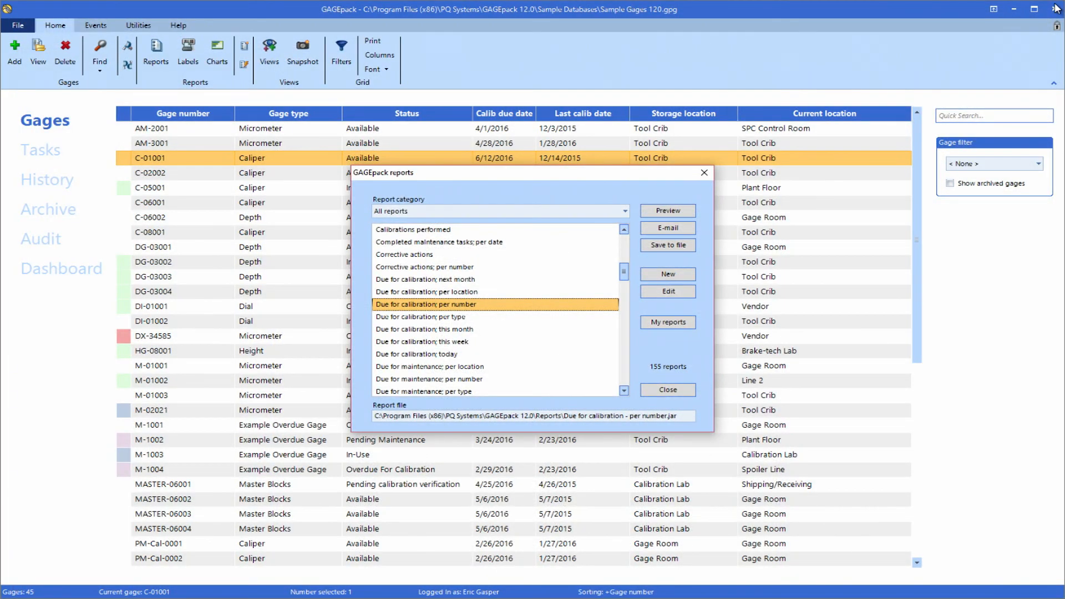
pyautogui.moveTo(666, 274)
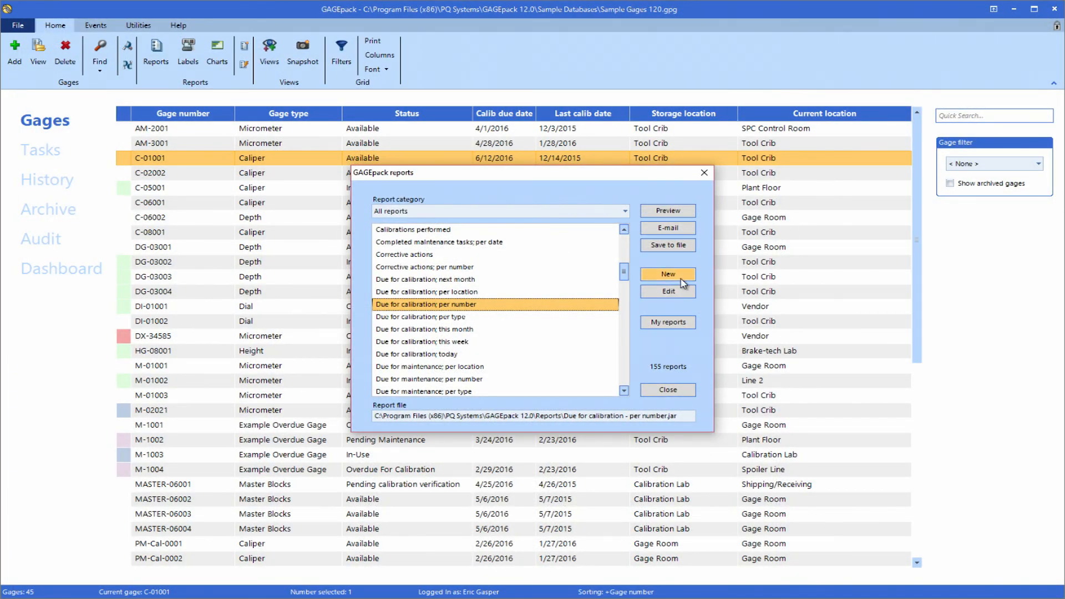